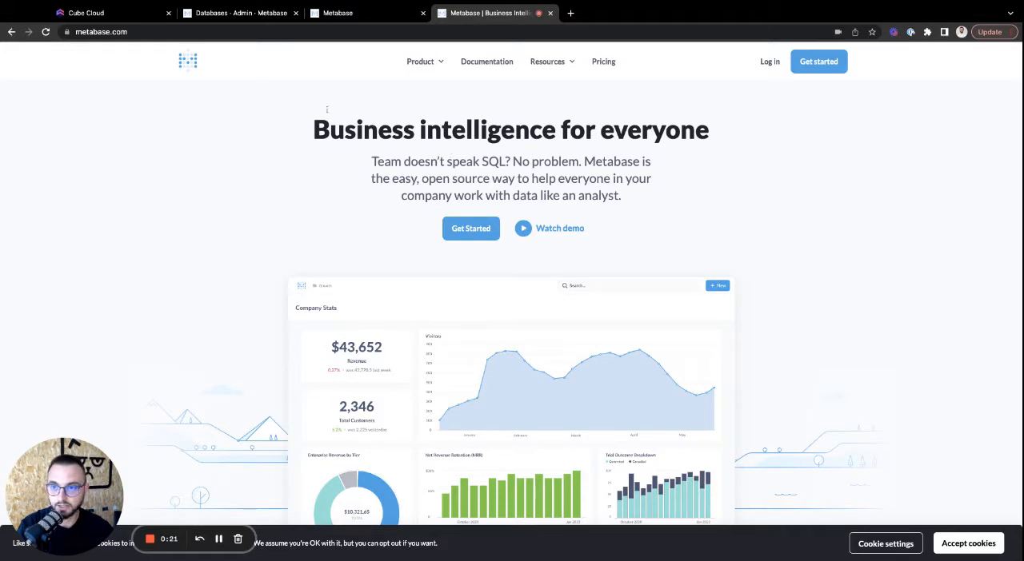
Step: Run Cube Cloud Playground Query 2: Orders Count by Orders Created at, day, all time
left_click(86, 13)
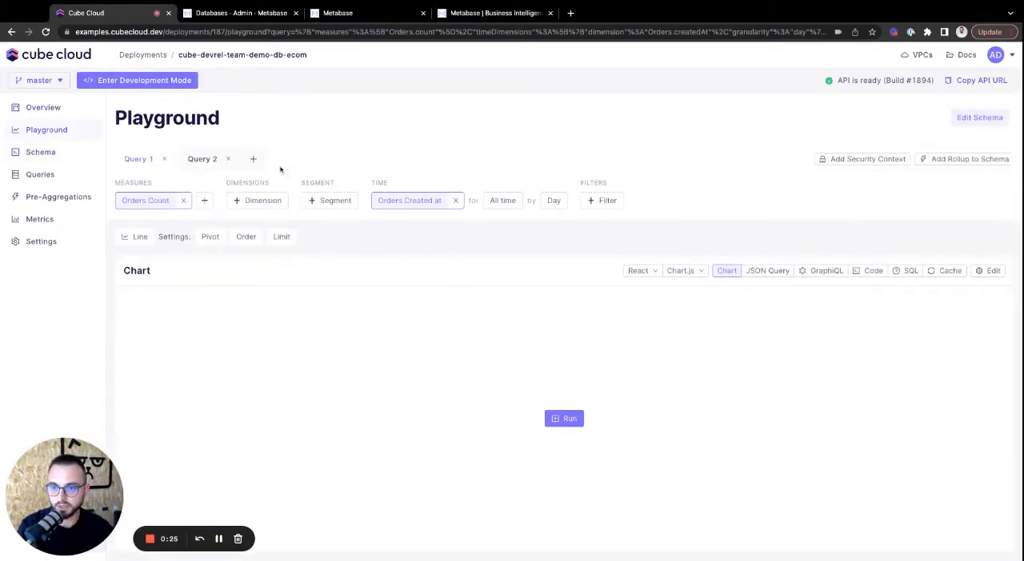
left_click(569, 418)
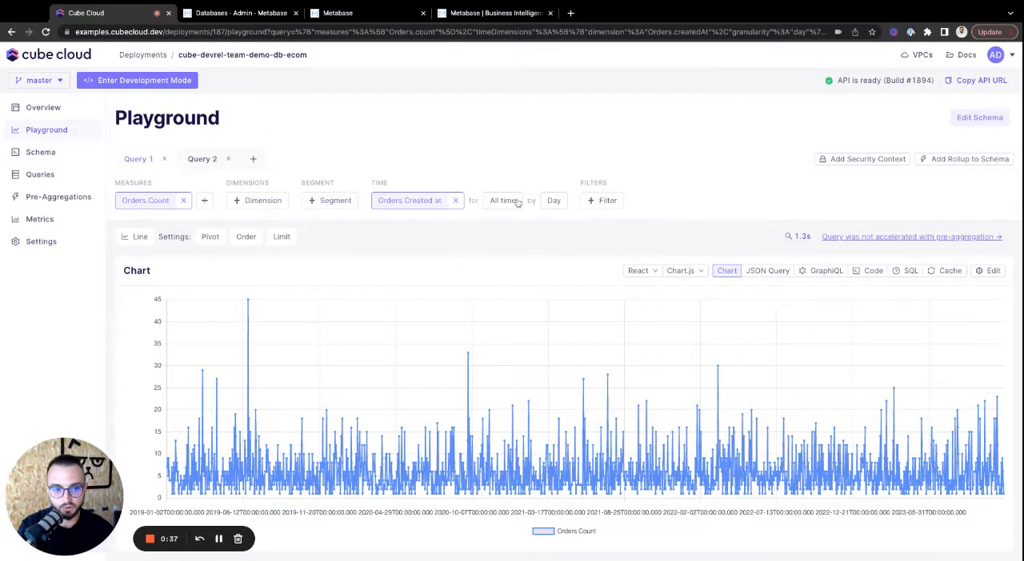
mouse_move(554, 407)
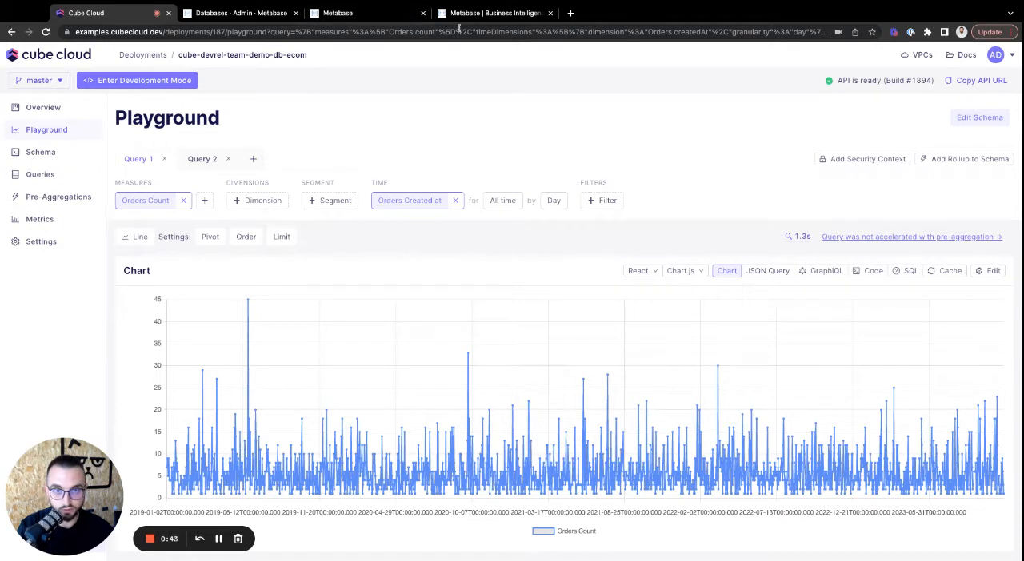
Step: Go to the 'Databases - Admin - Metabase' page listing the connected databases
left_click(240, 13)
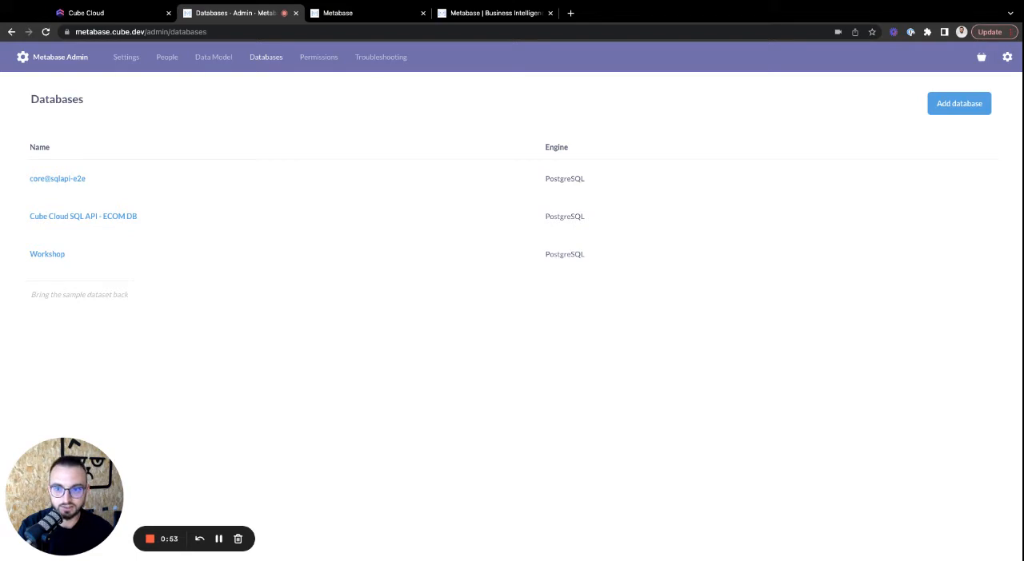
mouse_move(393, 347)
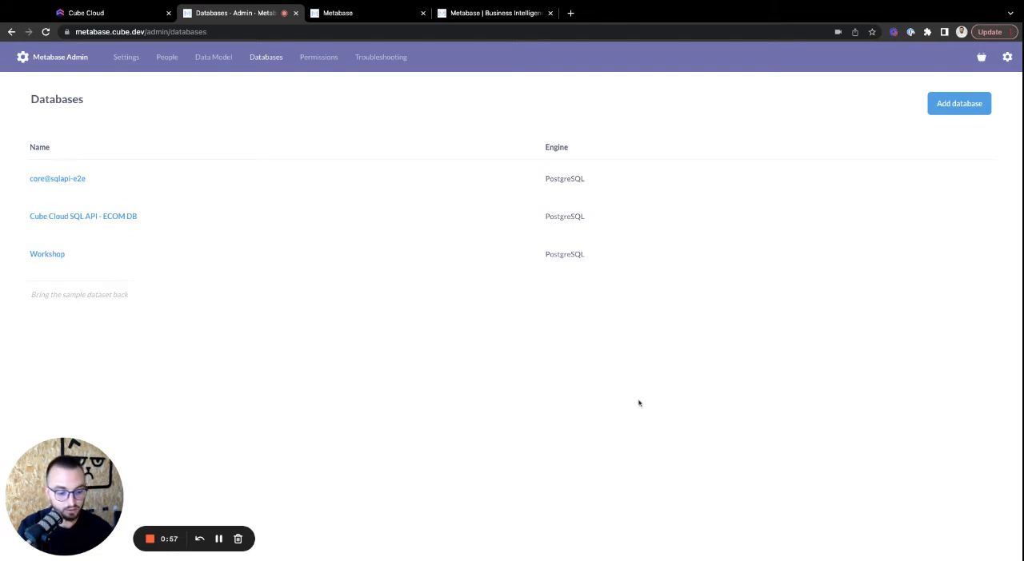
Step: Add a new database and name it 'Cube Cloud SQL API - test 1'
left_click(958, 103)
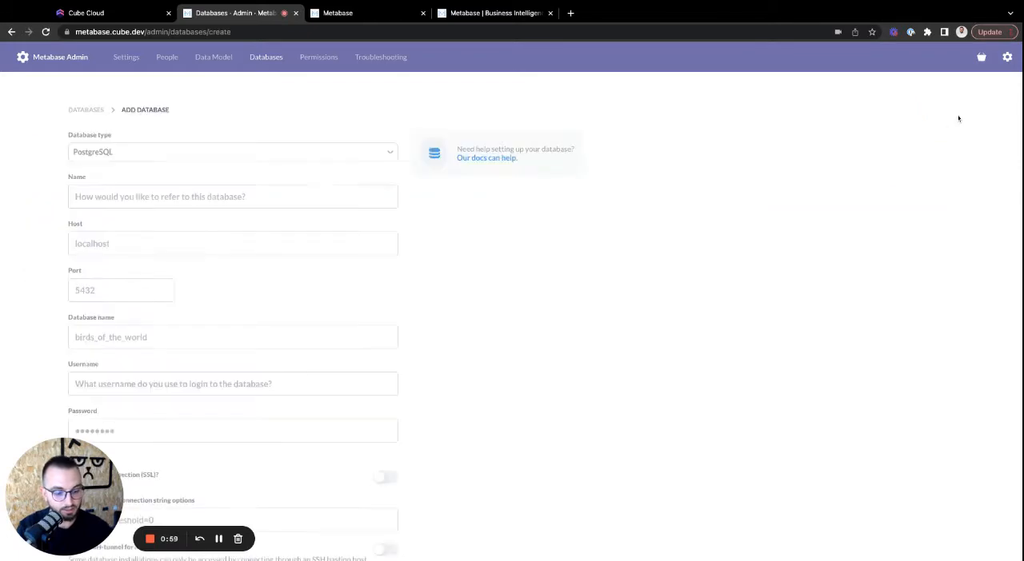
mouse_move(328, 117)
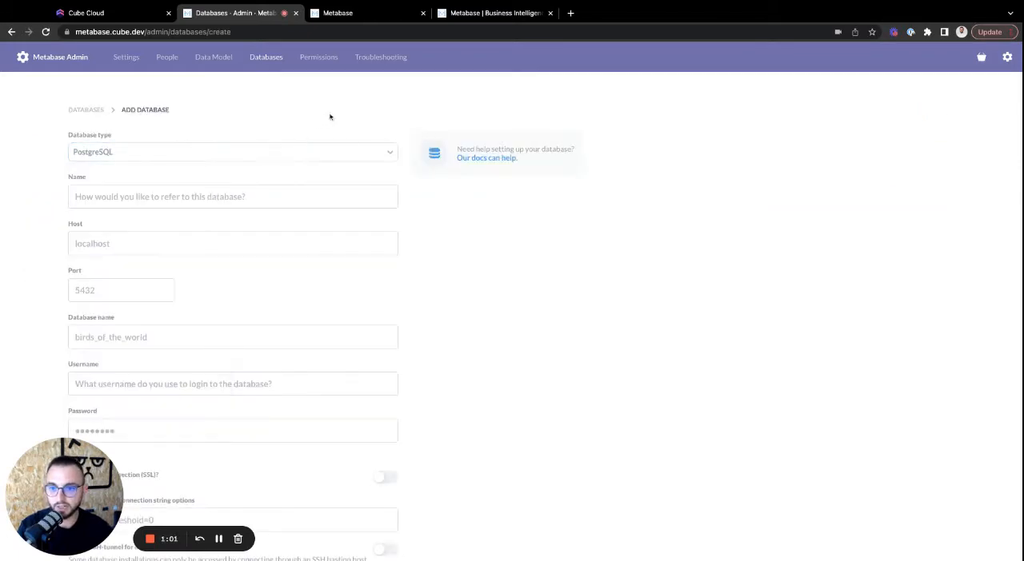
scroll("down", 3)
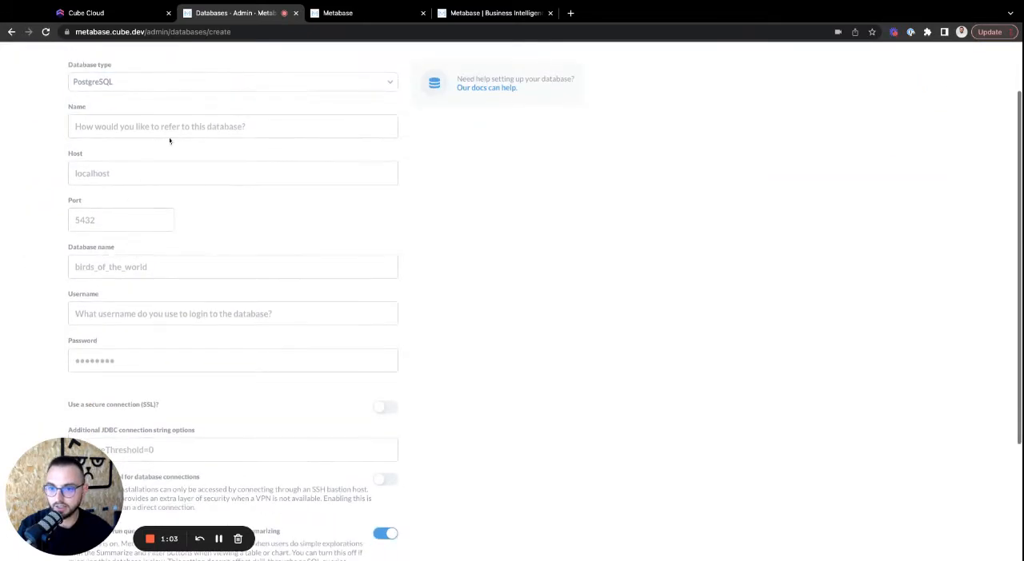
type("Cube Cloud SQL API")
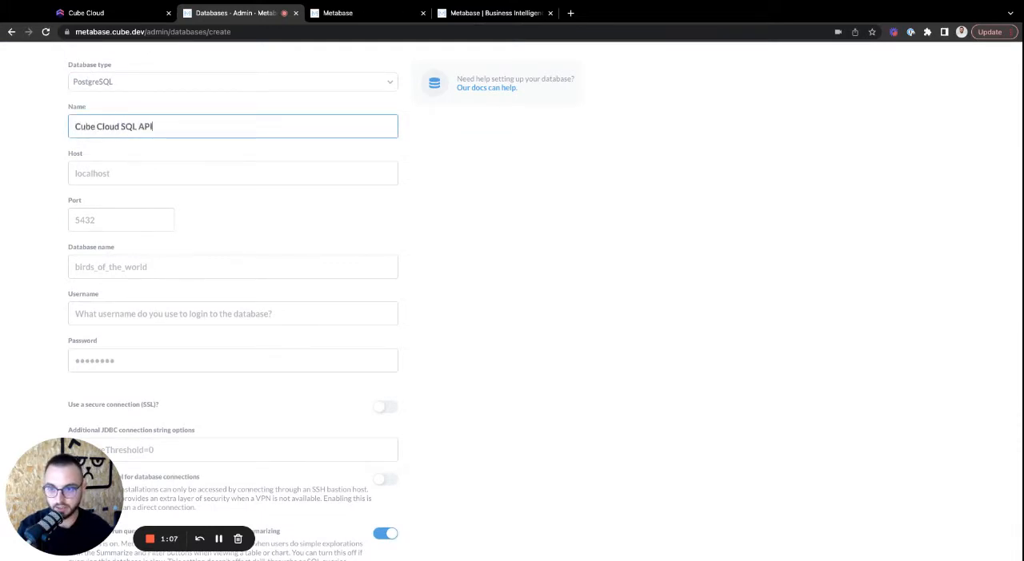
type("- et")
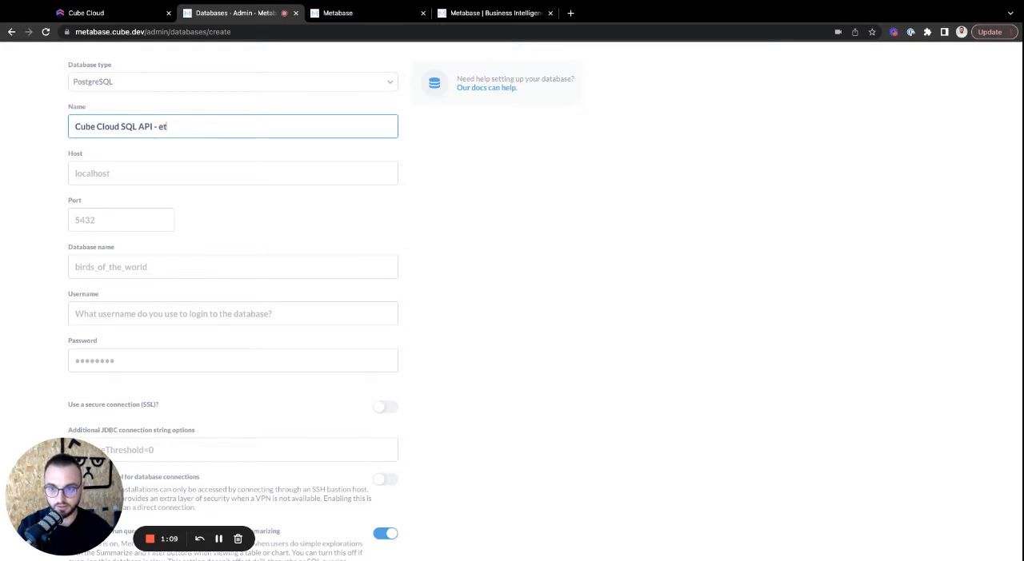
type("test 1")
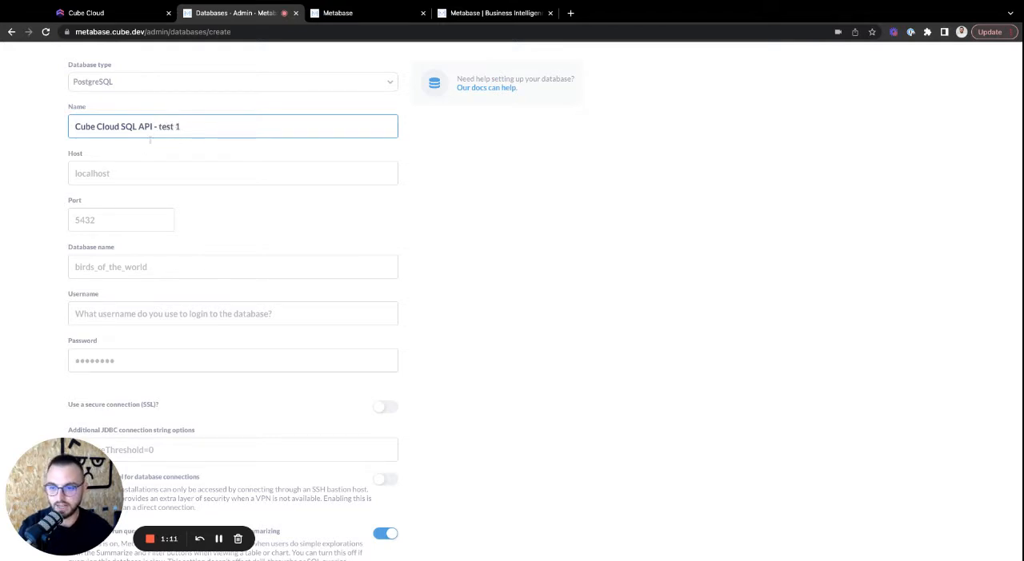
left_click(233, 173)
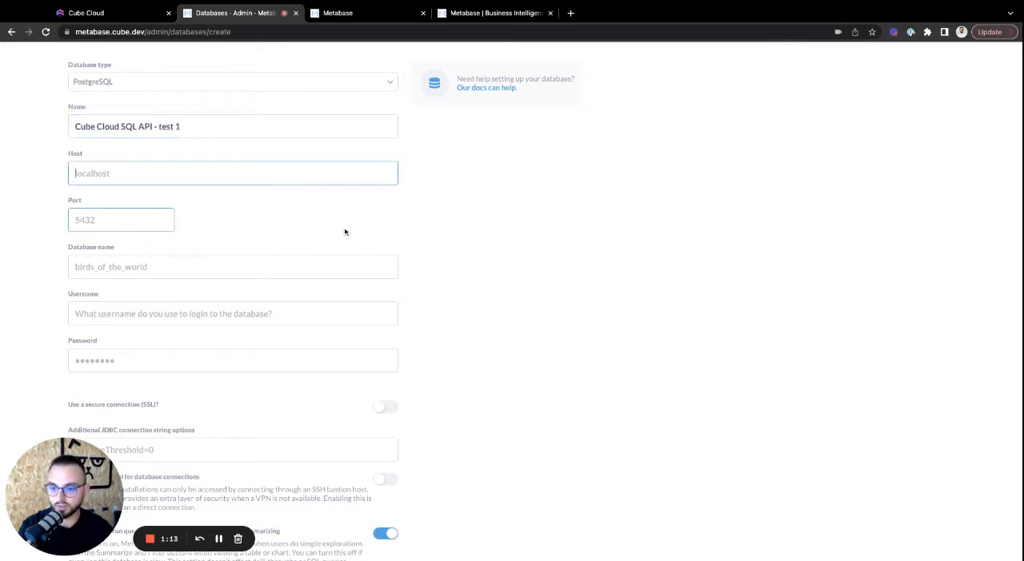
scroll("down", 3)
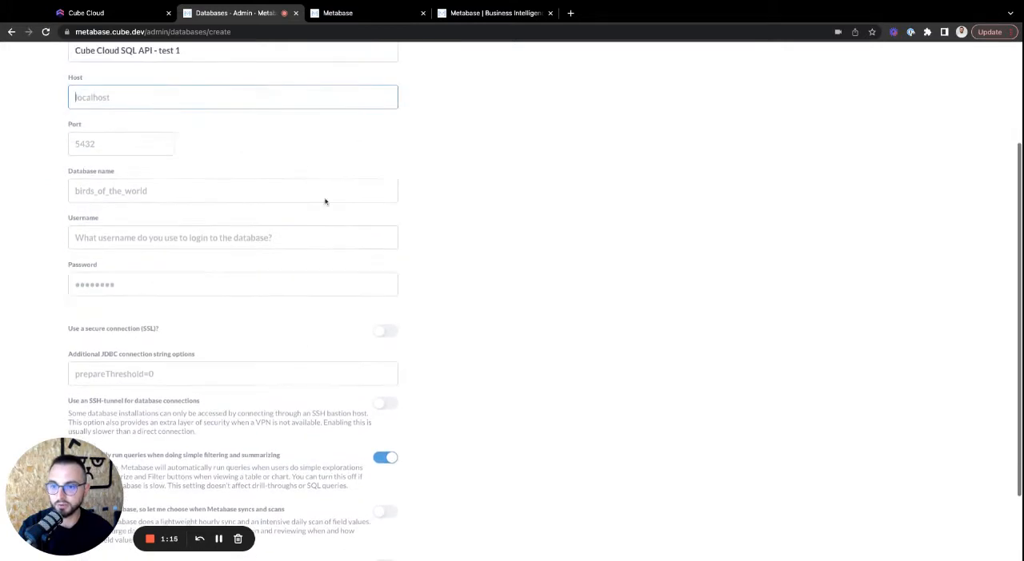
Step: Enter host thirsty-raccoon.sql.aws-eu-central-1.cubecloudapp.dev from Cube Cloud's SQL API connection details
left_click(86, 13)
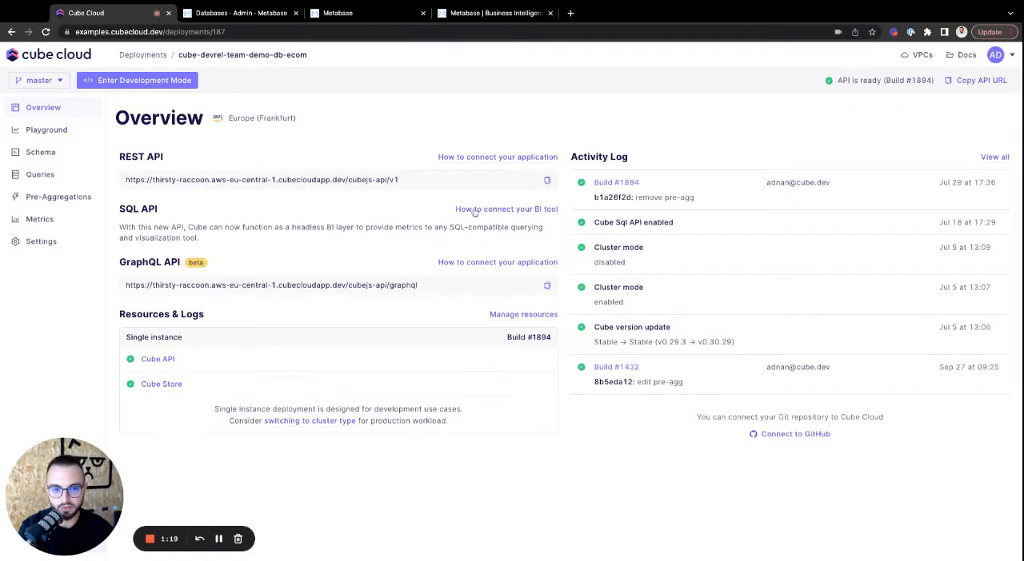
left_click(506, 209)
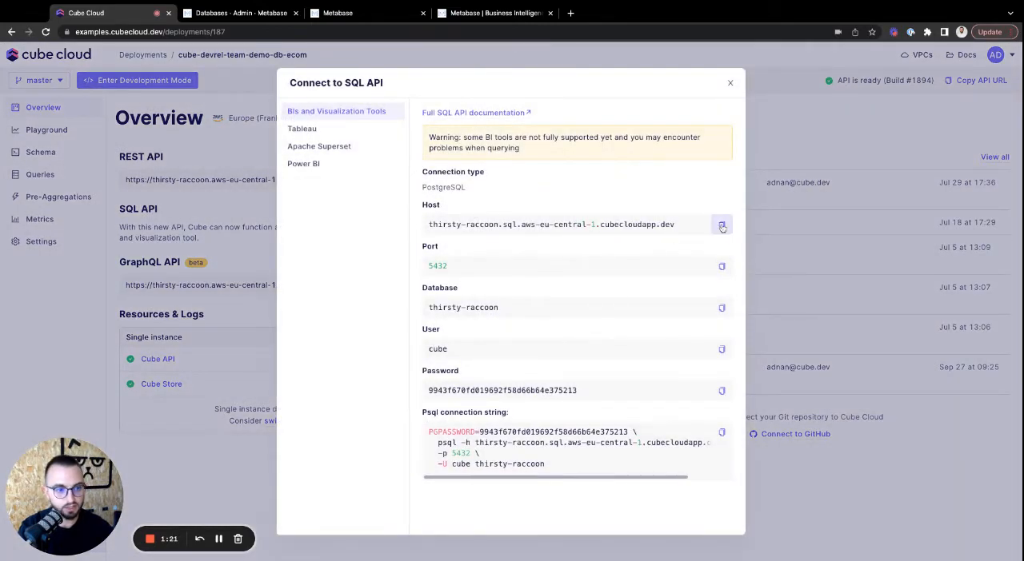
left_click(240, 13)
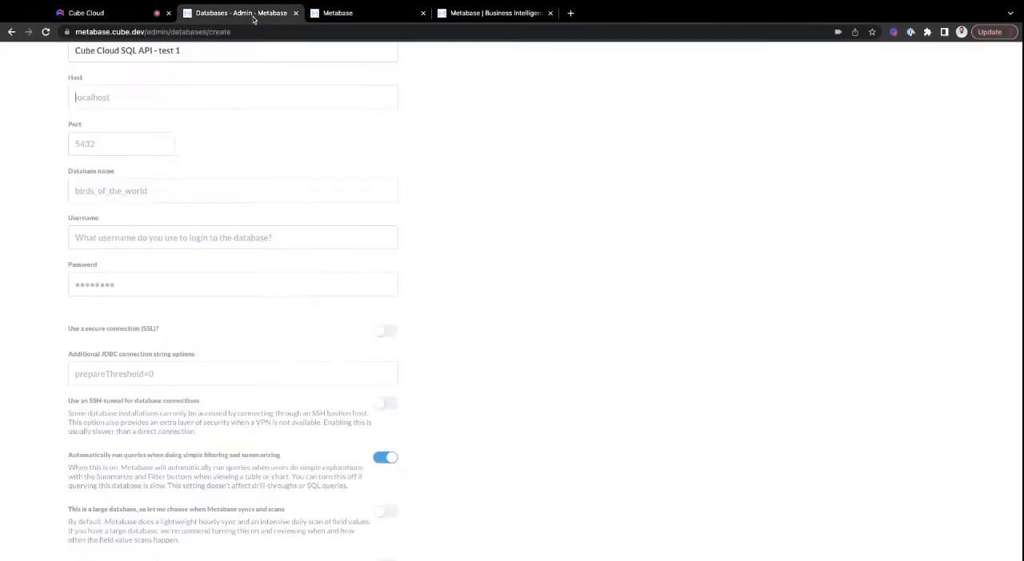
type("thirsty-raccoon.sql.aws-eu-central-1.cubecloudapp.dev")
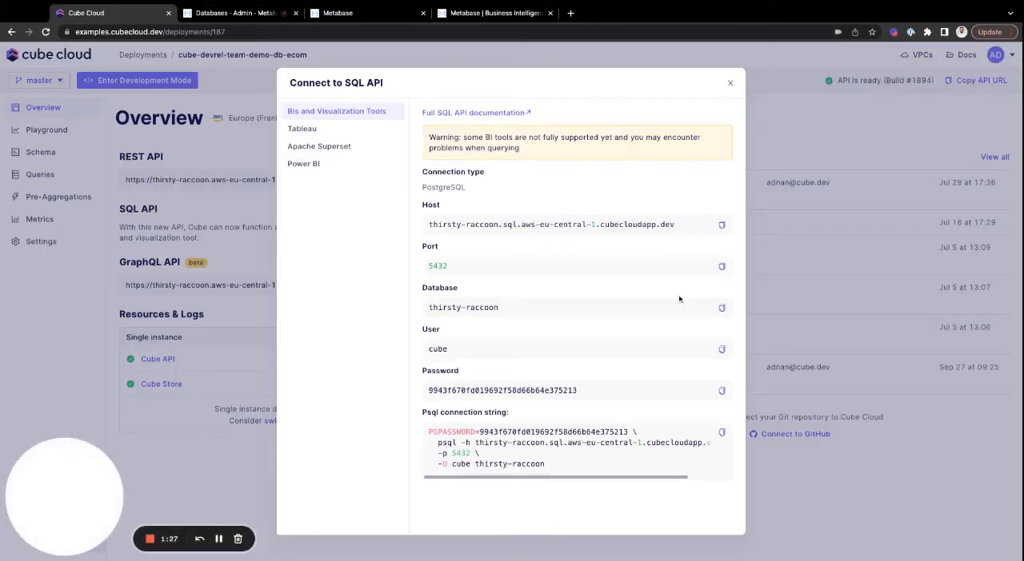
Step: Enter database name thirsty-raccoon and copy the remaining credentials from Cube Cloud
left_click(240, 13)
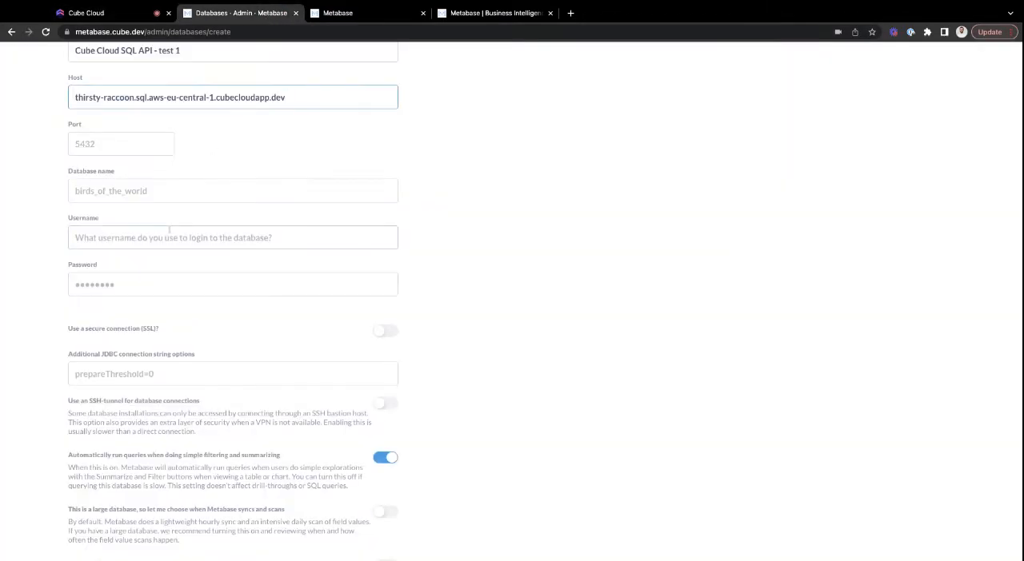
type("thirsty-raccoon")
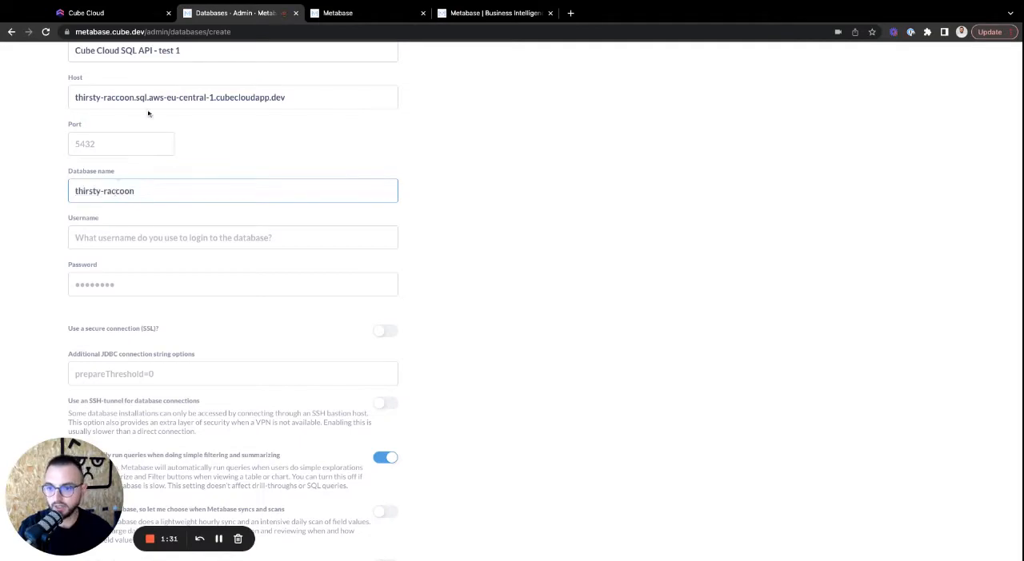
left_click(85, 13)
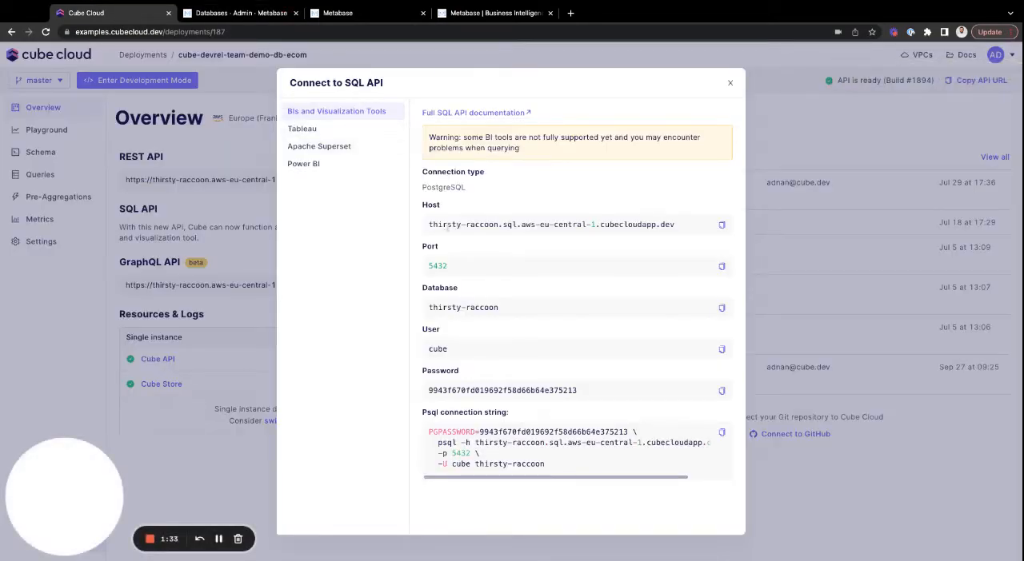
left_click(721, 349)
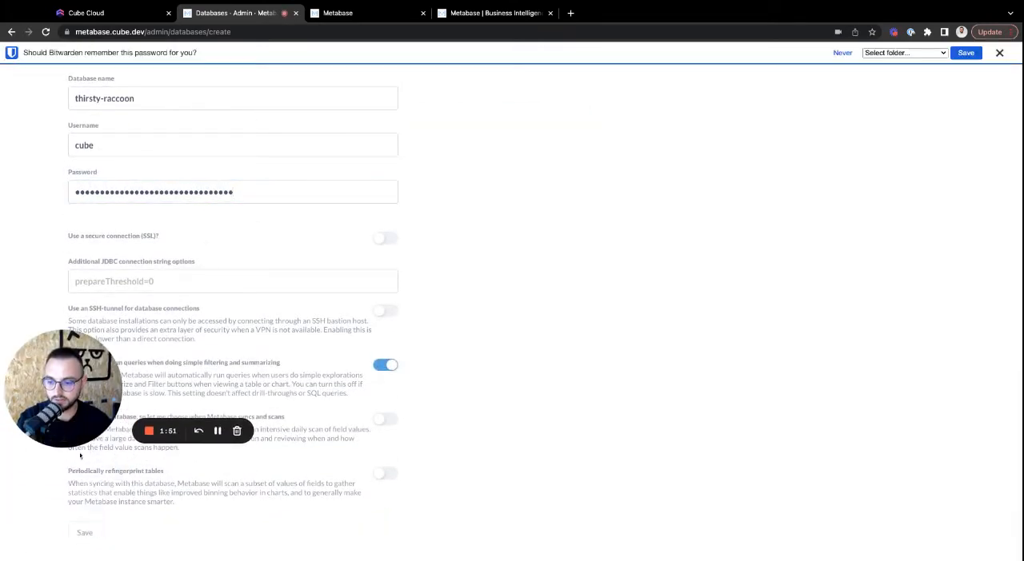
Step: Save the 'Cube Cloud SQL API - test 1' connection, dismiss the prompt, and view Metabase home
left_click(84, 533)
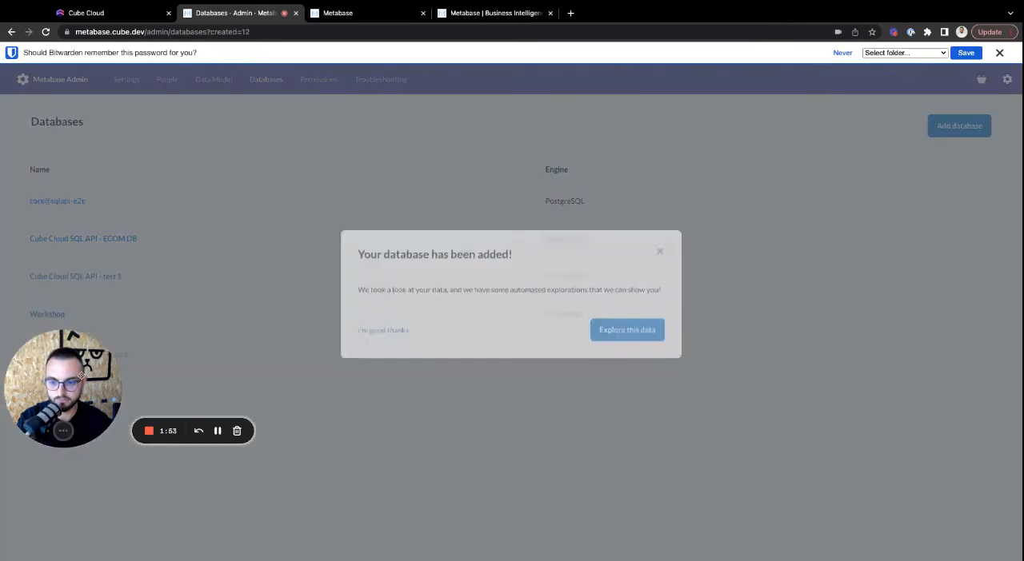
left_click(383, 330)
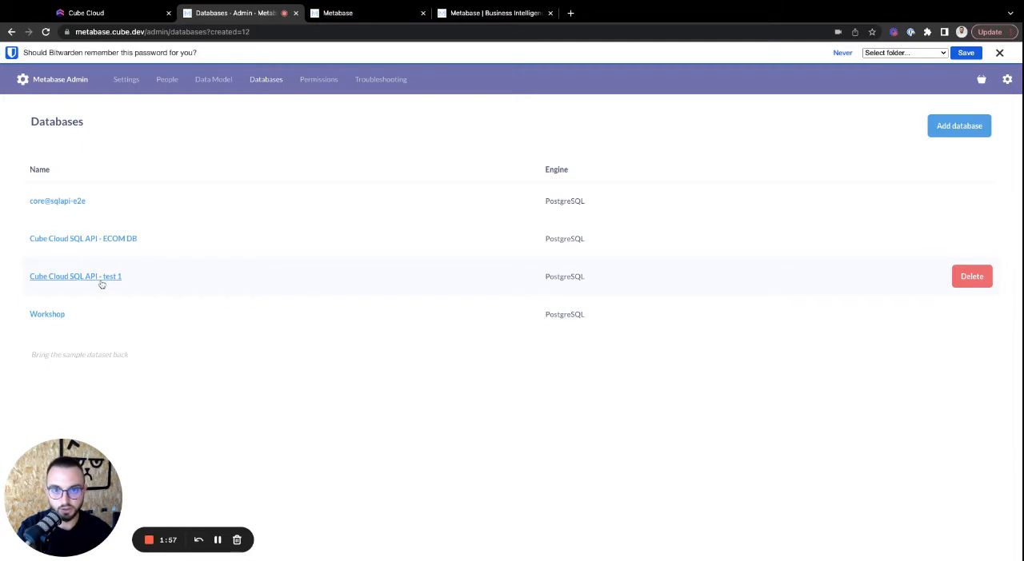
left_click(337, 13)
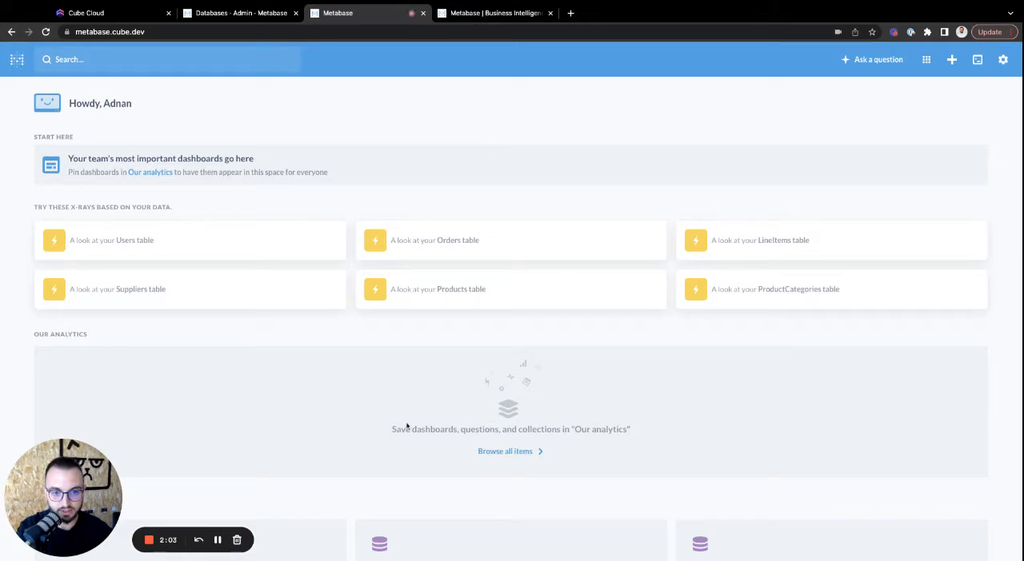
scroll("down", 3)
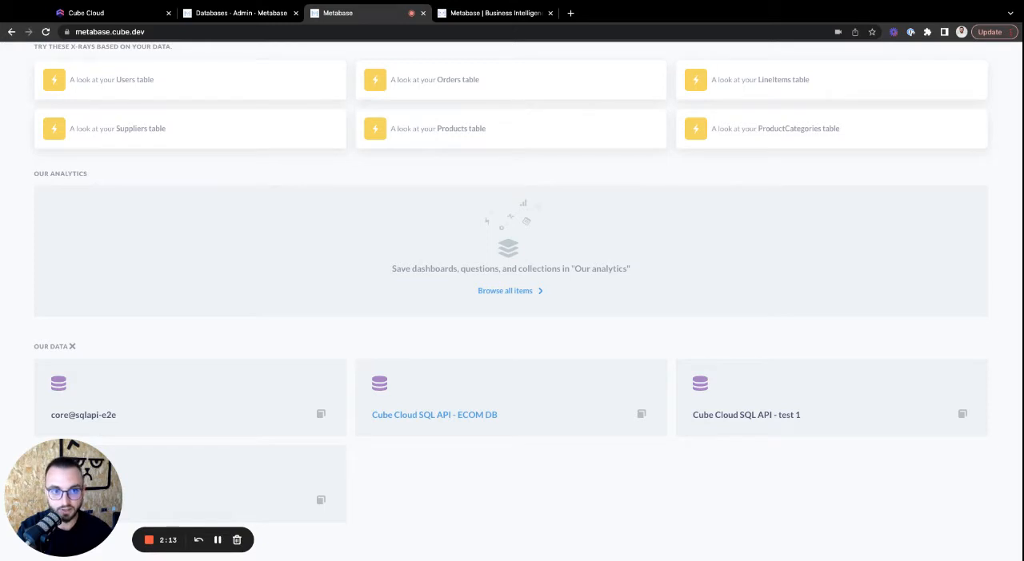
Step: Scroll back to the top of the Metabase home page
scroll("up", 3)
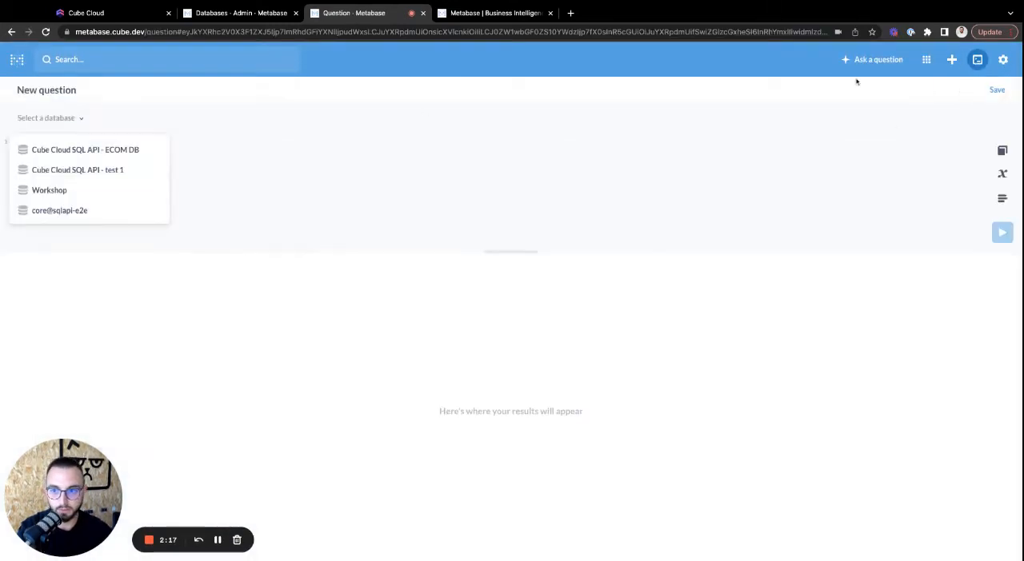
Step: Pick Cube Cloud SQL API - test 1 and run 'select * from Orders'
left_click(78, 169)
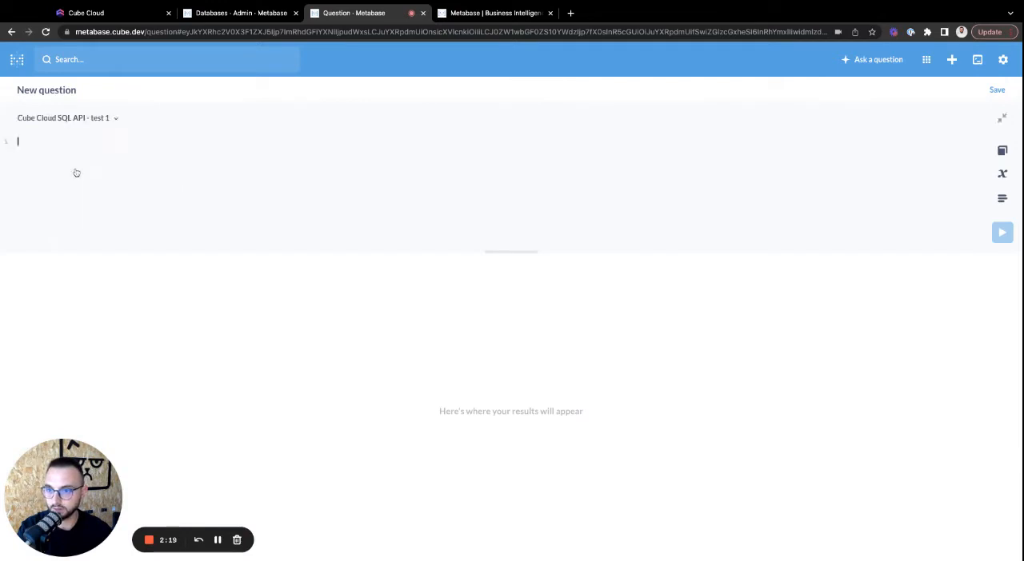
type("select * from o")
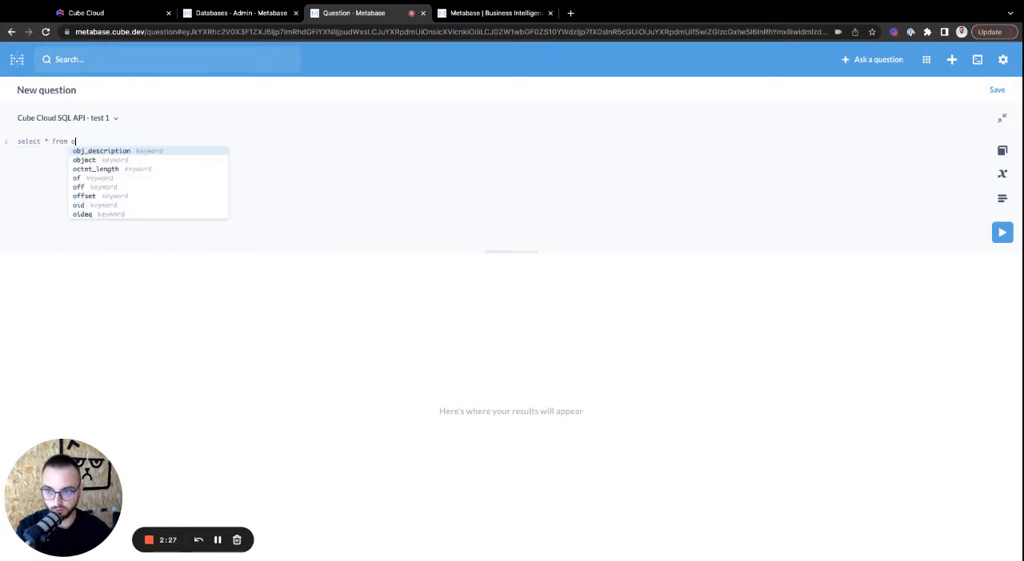
type("rders")
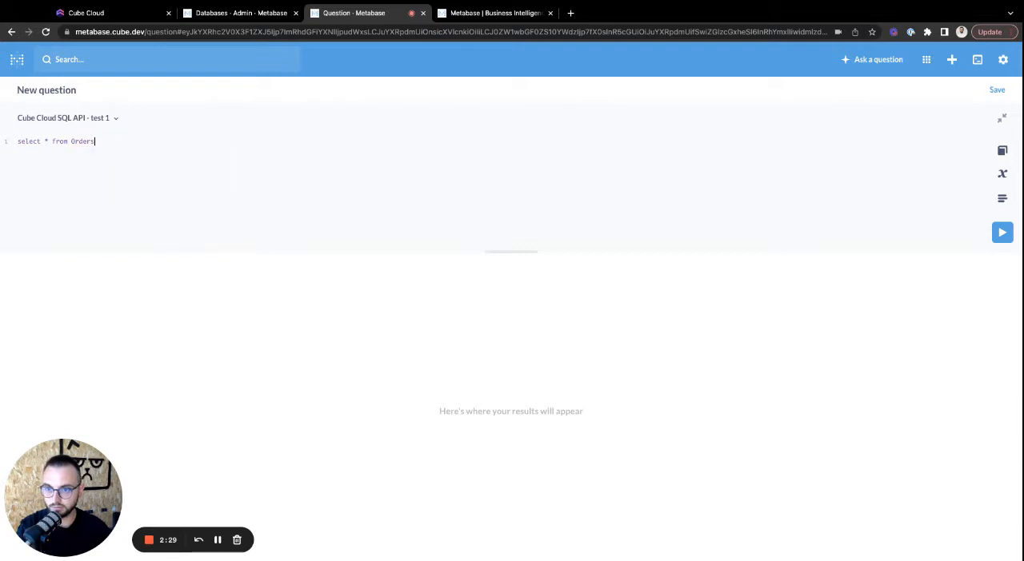
left_click(1001, 233)
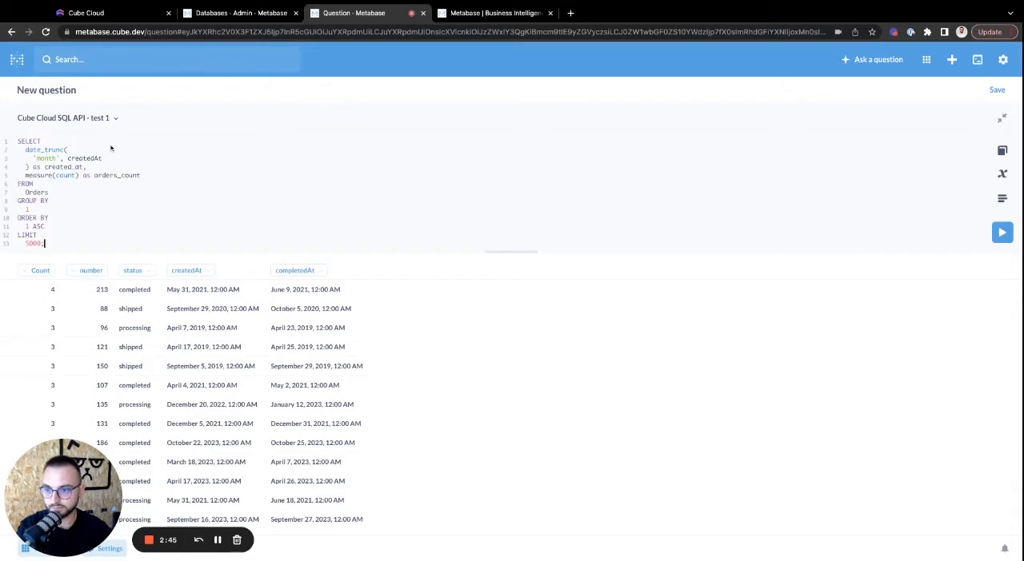
Step: Run the monthly query to get orders_count per created_at month (59 rows)
left_click(1001, 232)
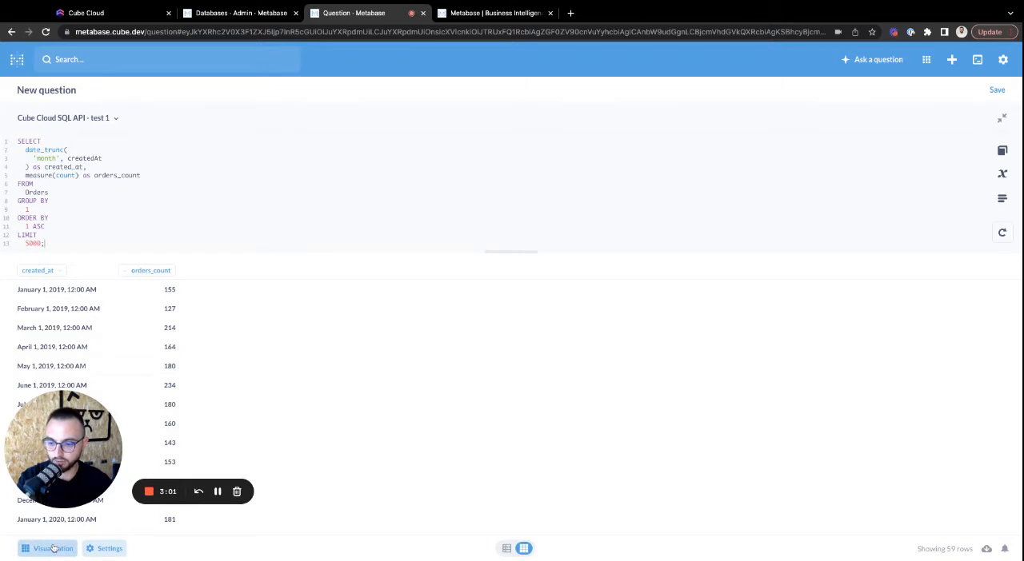
Step: Switch the monthly orders_count results to the Bar visualization
left_click(53, 549)
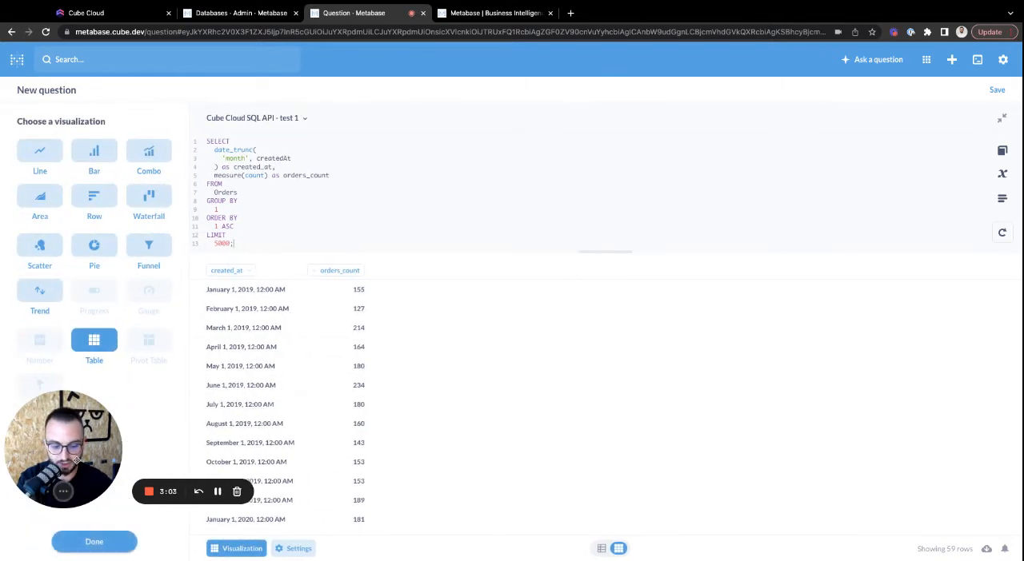
left_click(94, 156)
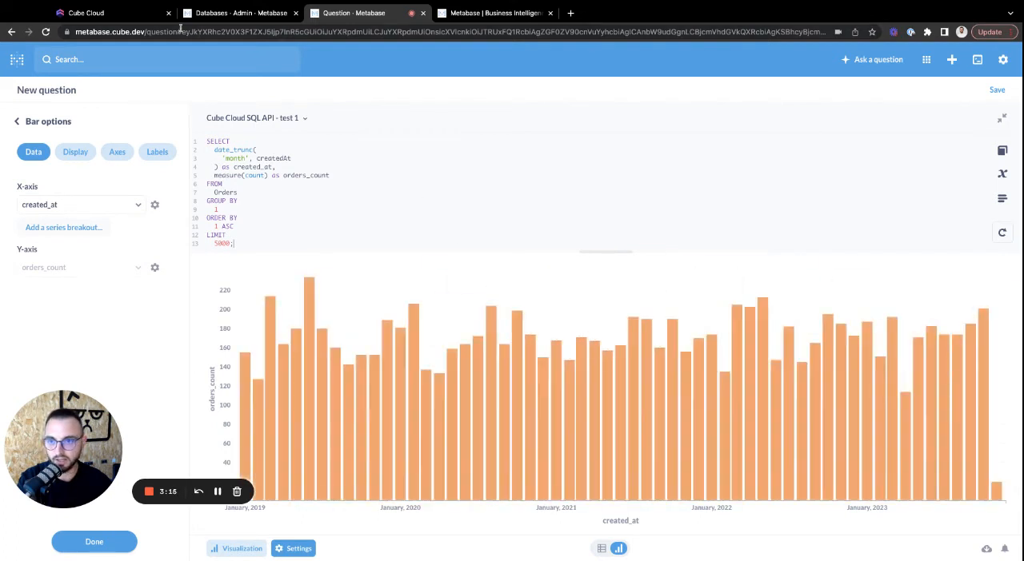
left_click(86, 13)
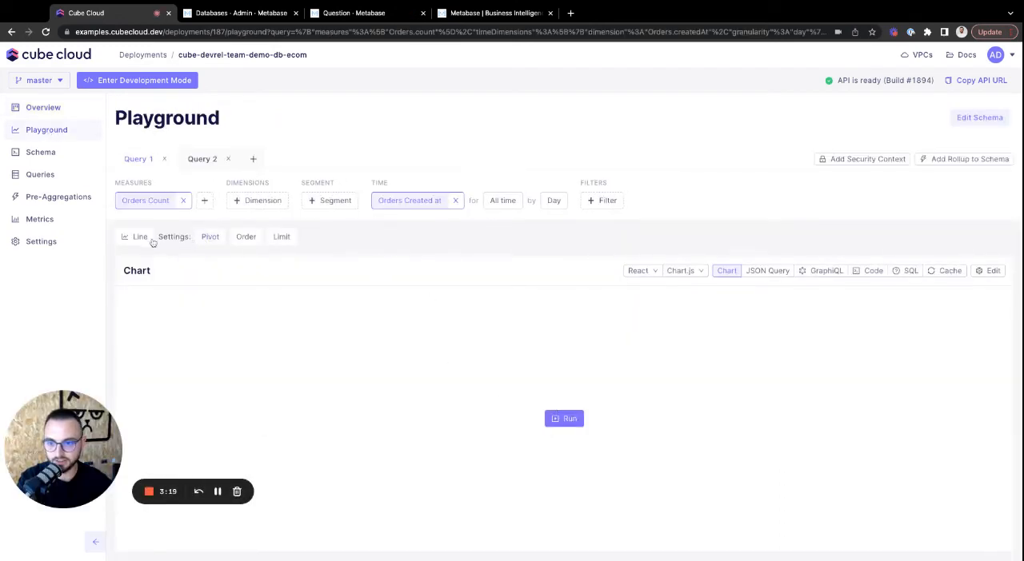
Step: Change the Orders Count by day chart from Line to Bar and rerun it
left_click(140, 237)
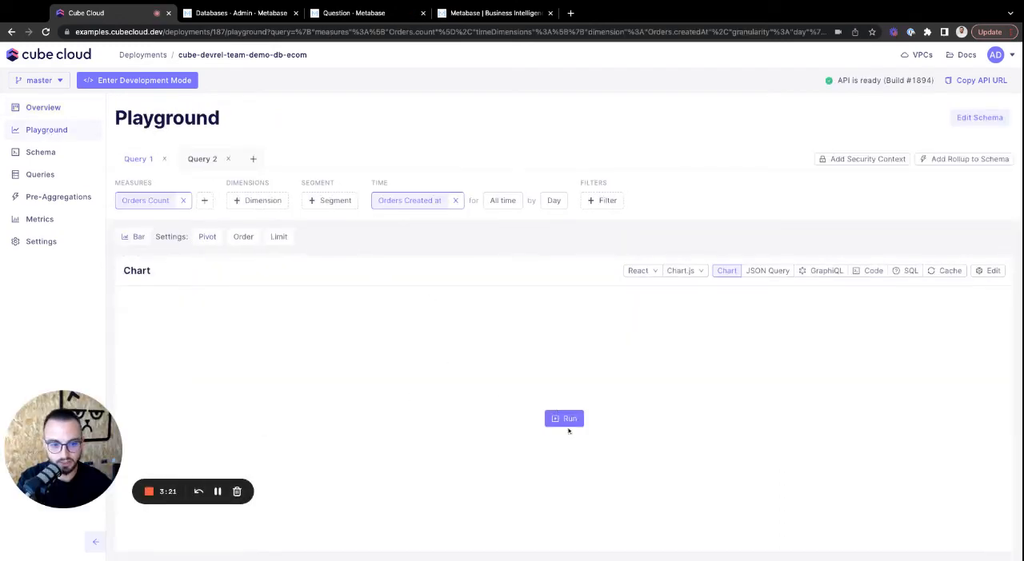
left_click(564, 418)
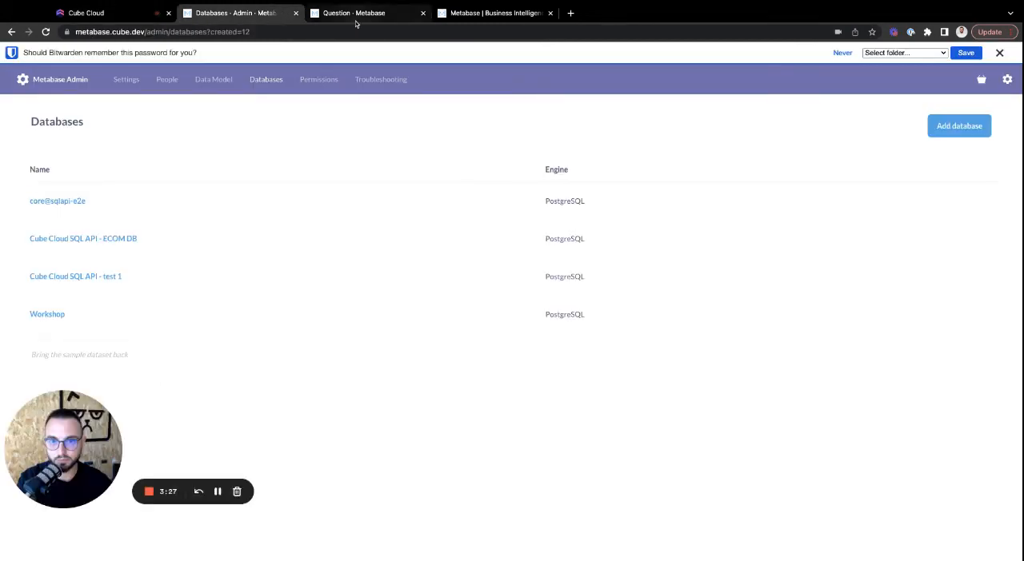
Step: Switch back to the unsaved monthly orders_count bar chart question
left_click(352, 13)
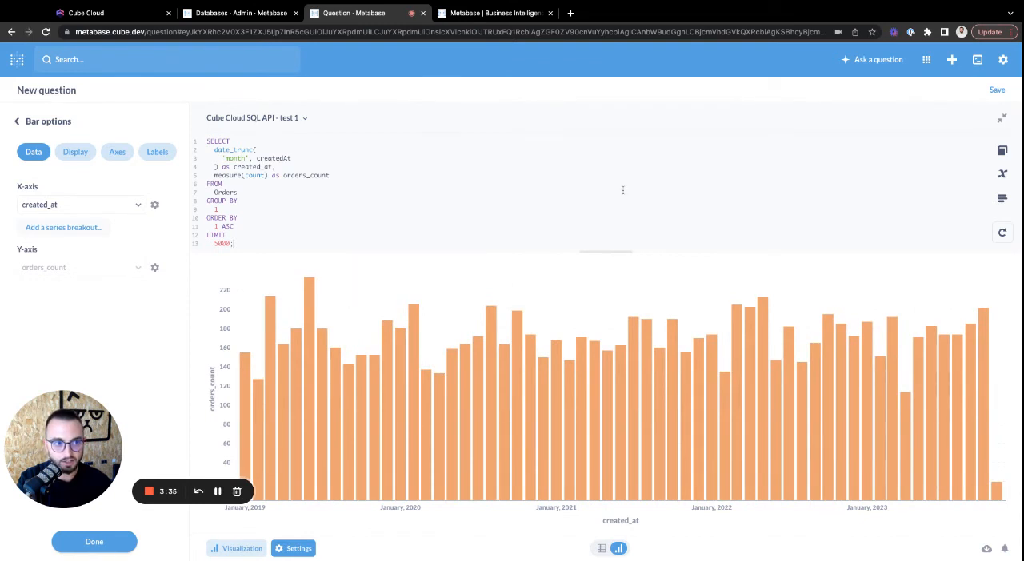
mouse_move(773, 131)
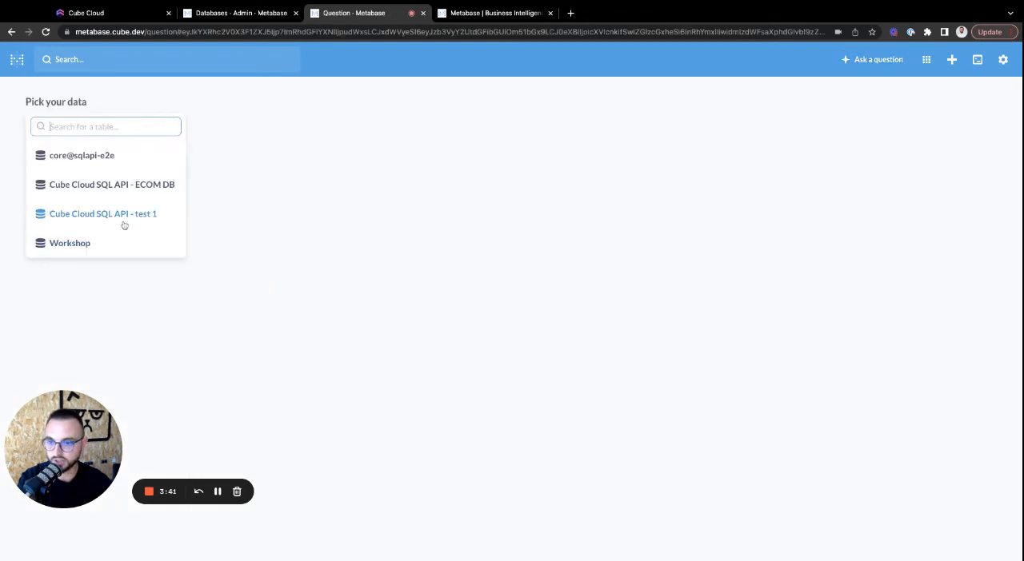
Step: Pick the Orders table from Cube Cloud SQL API - test 1 for a new question
left_click(102, 213)
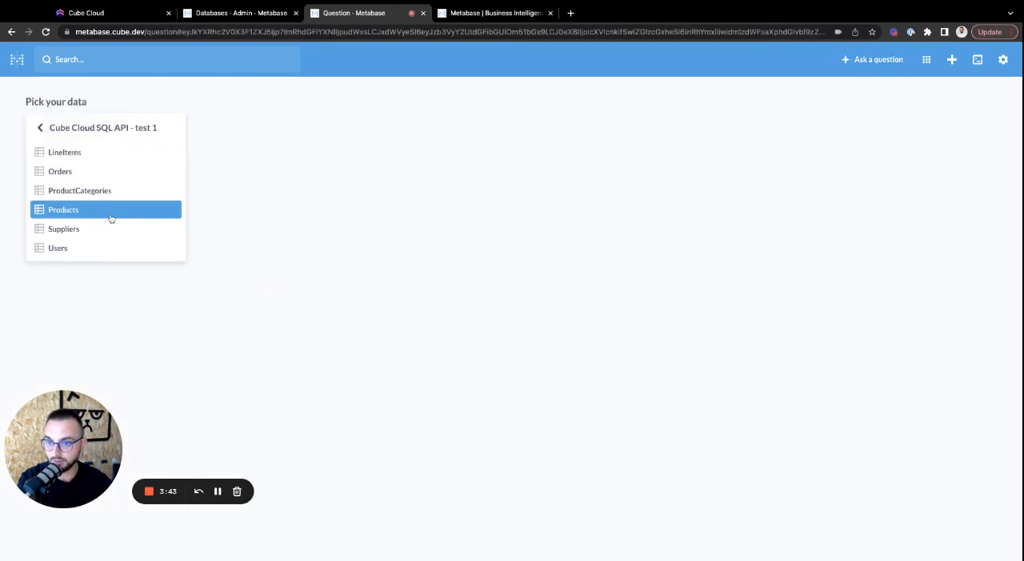
left_click(60, 171)
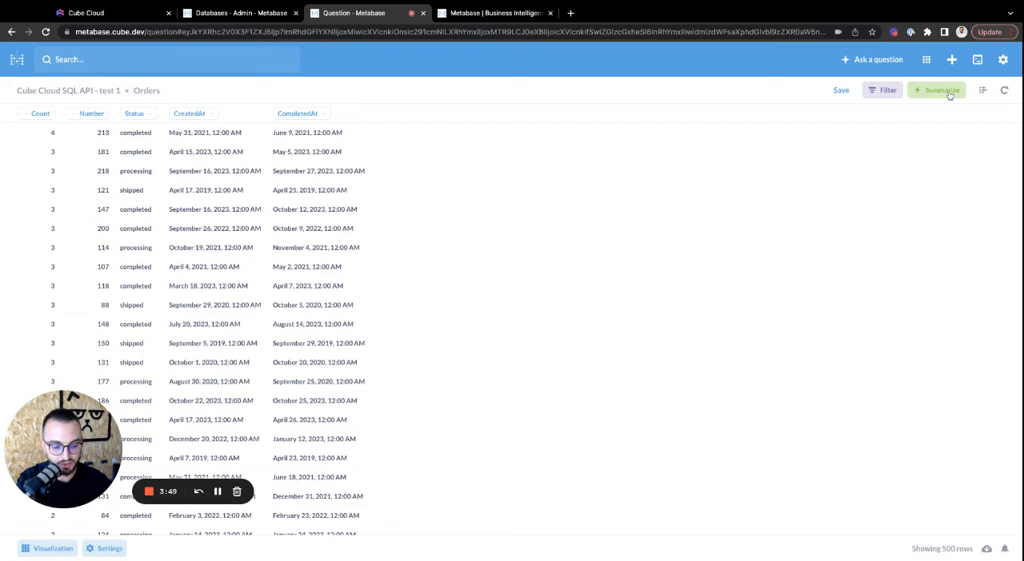
Step: Summarize Orders as Sum of Count grouped by CreatedAt by day
left_click(935, 90)
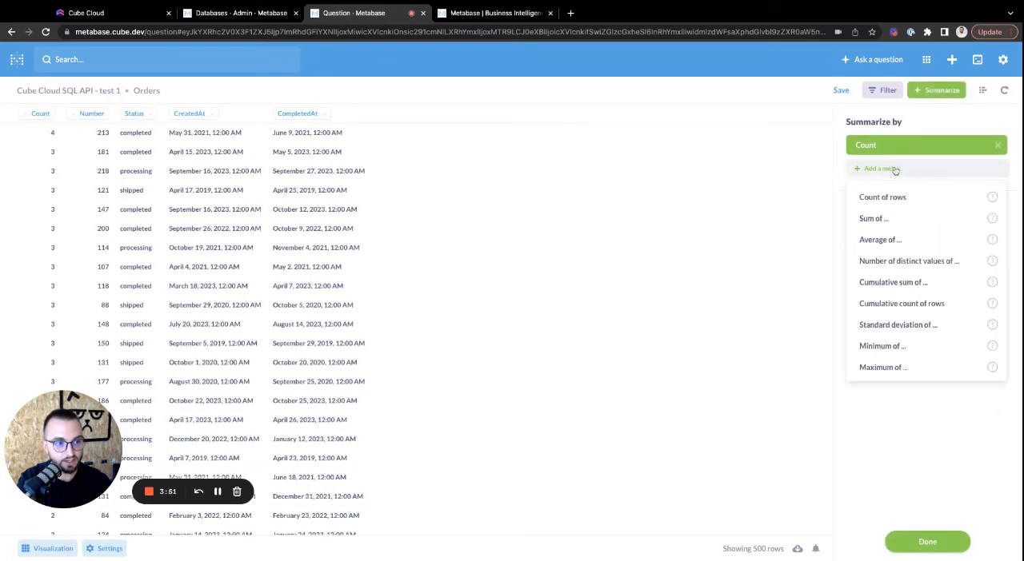
left_click(873, 218)
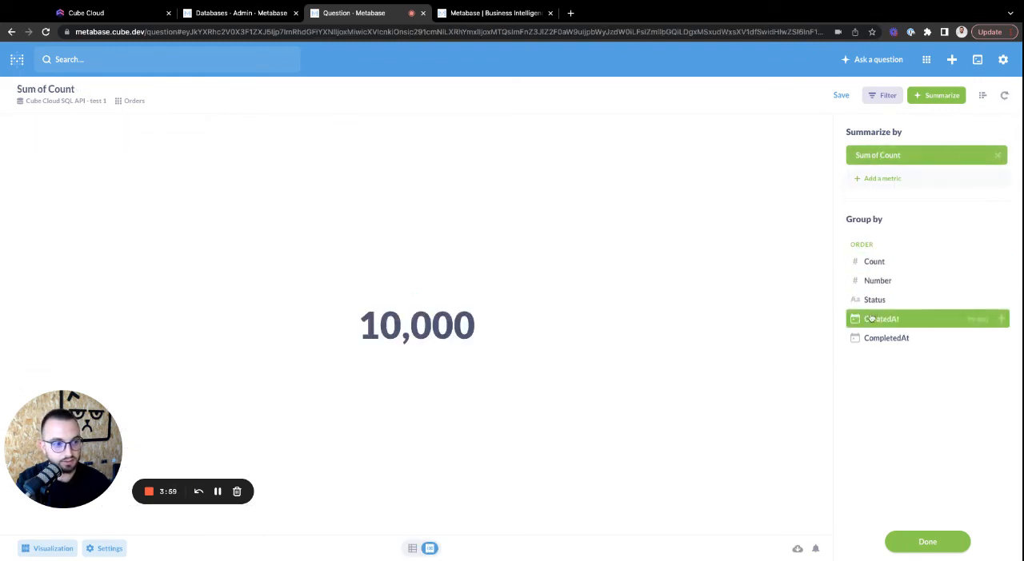
left_click(880, 318)
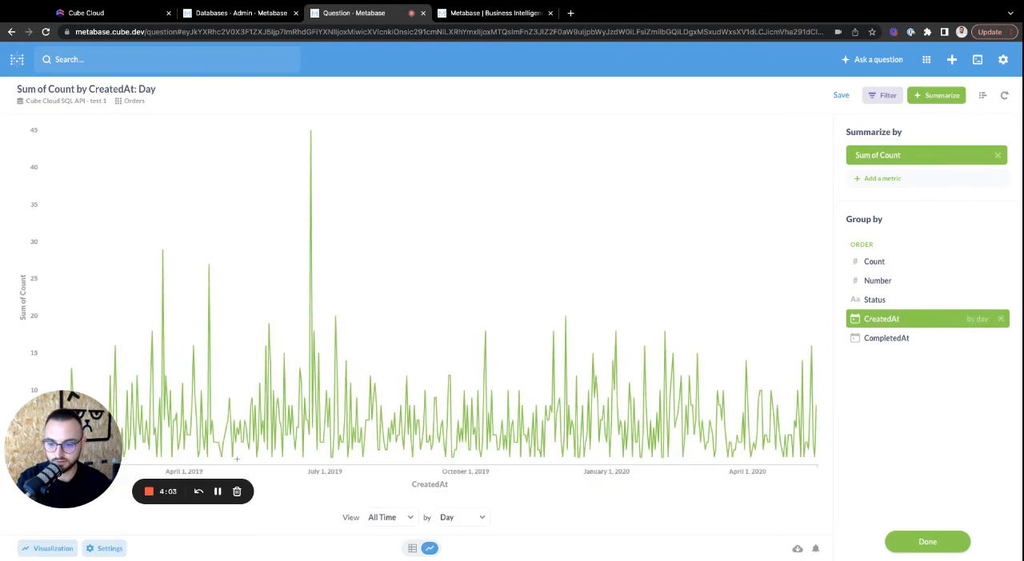
Step: Switch the Sum of Count by CreatedAt: Day visualization to Bar
left_click(53, 548)
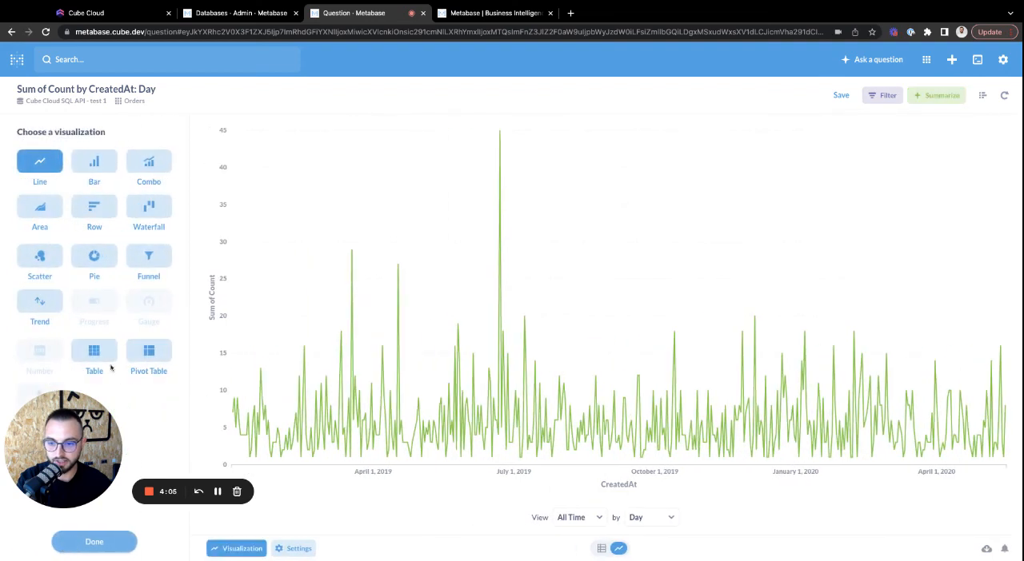
left_click(93, 165)
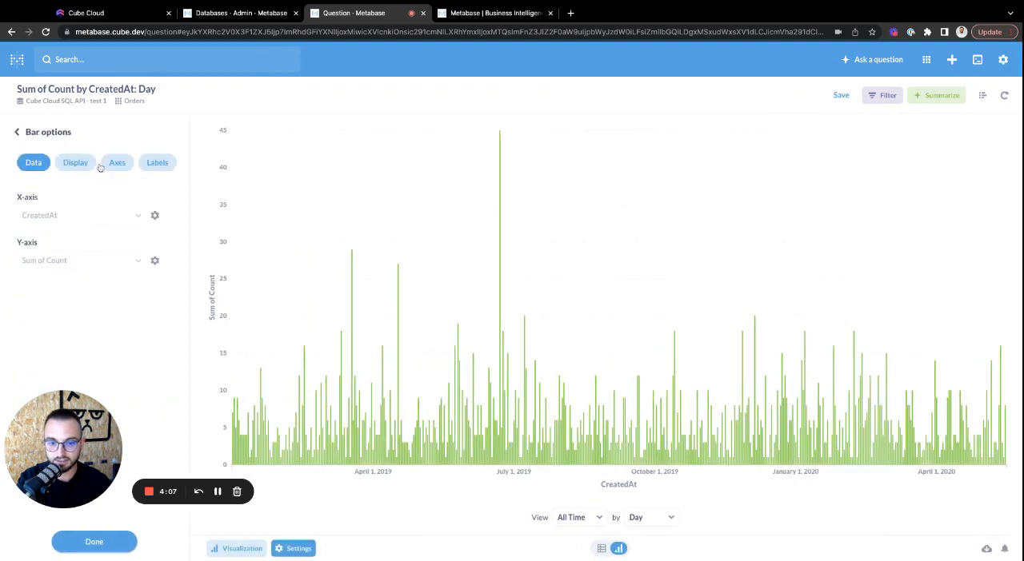
mouse_move(443, 208)
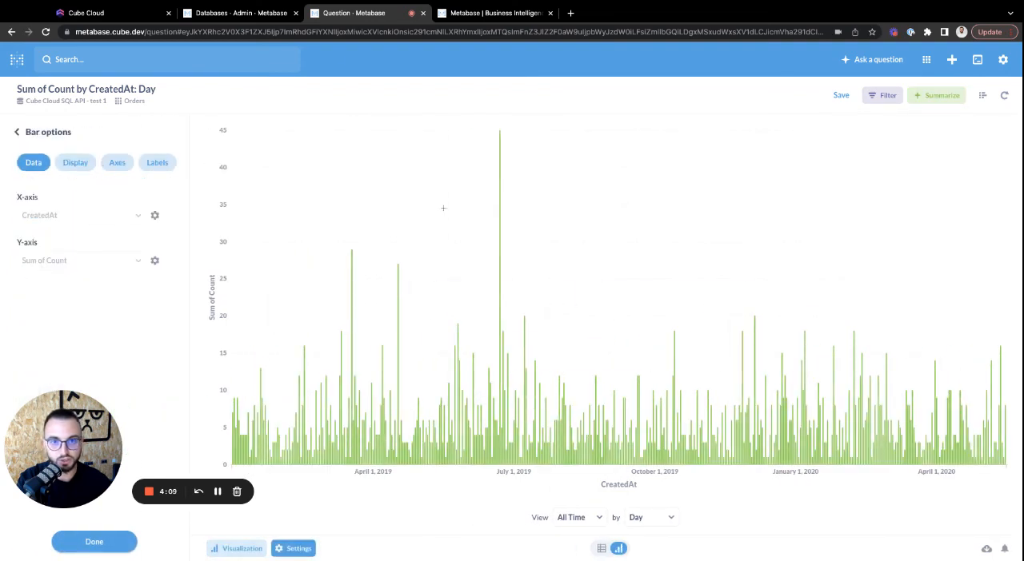
mouse_move(976, 59)
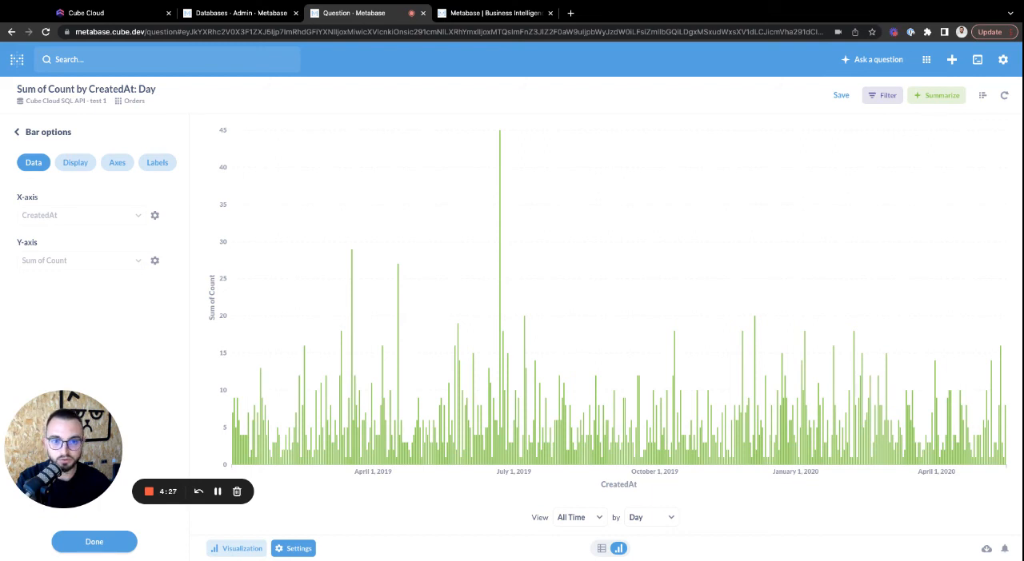
mouse_move(515, 323)
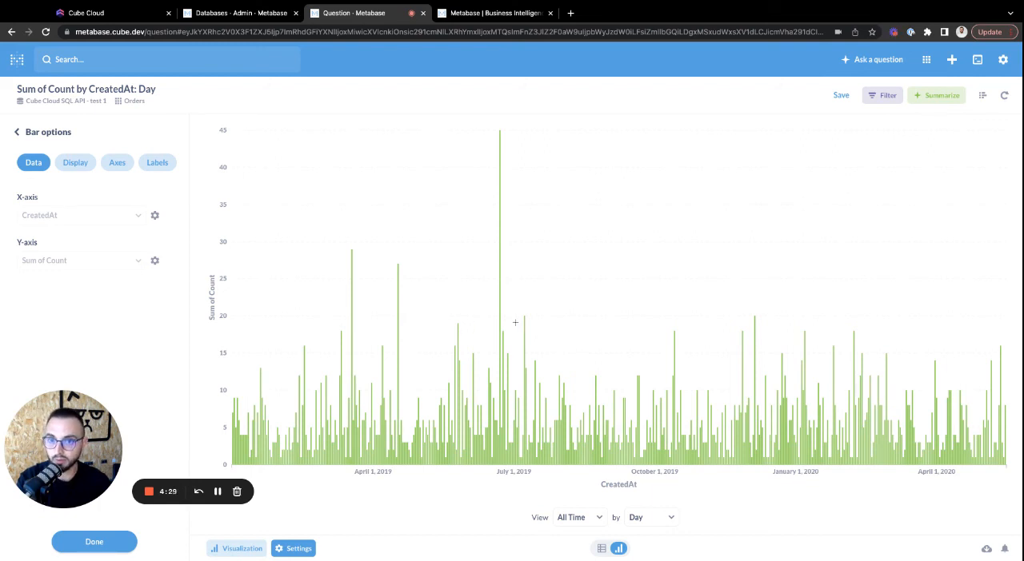